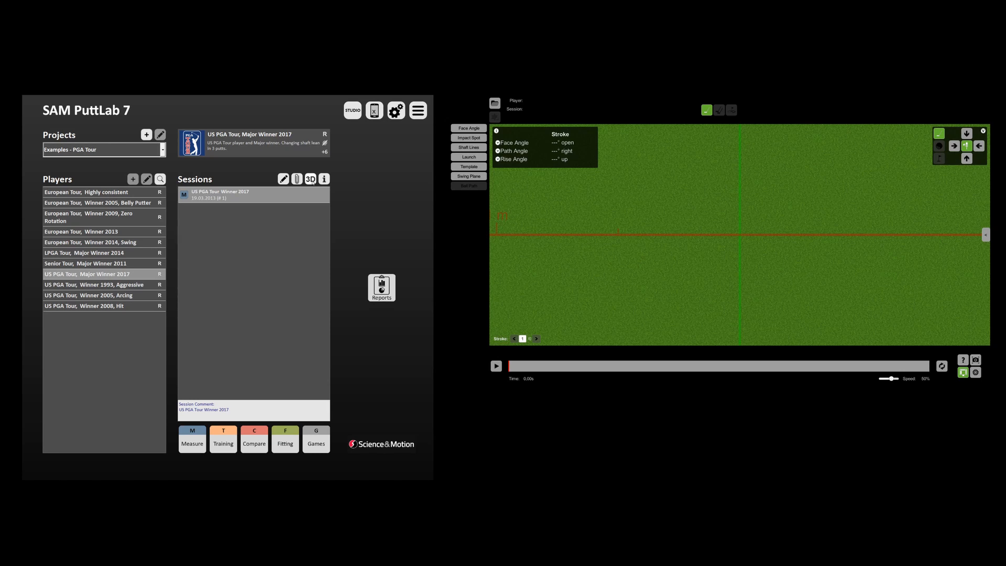
Select the European Tour, Winner 2013 player and open the session in 3D replay
click(81, 230)
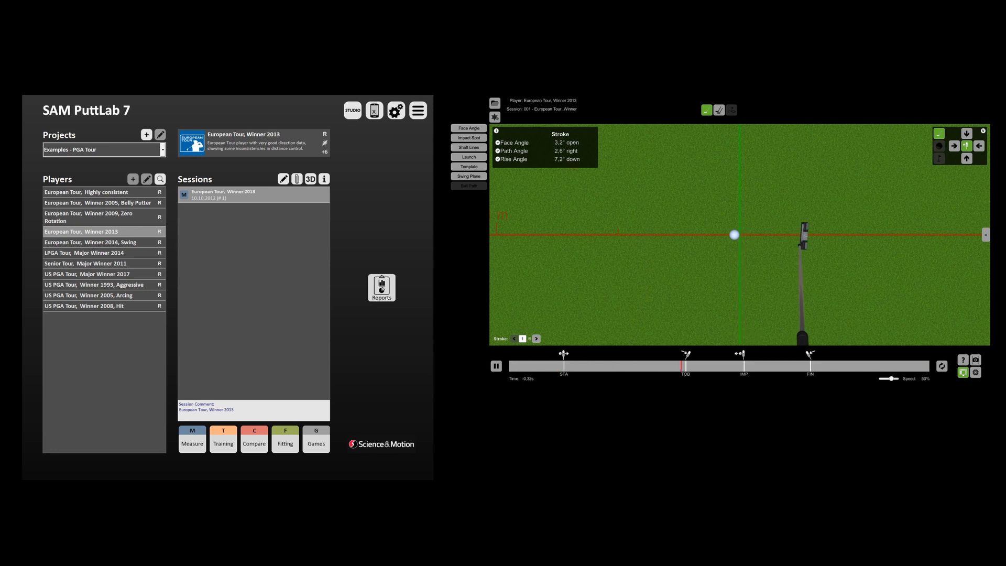
click(192, 439)
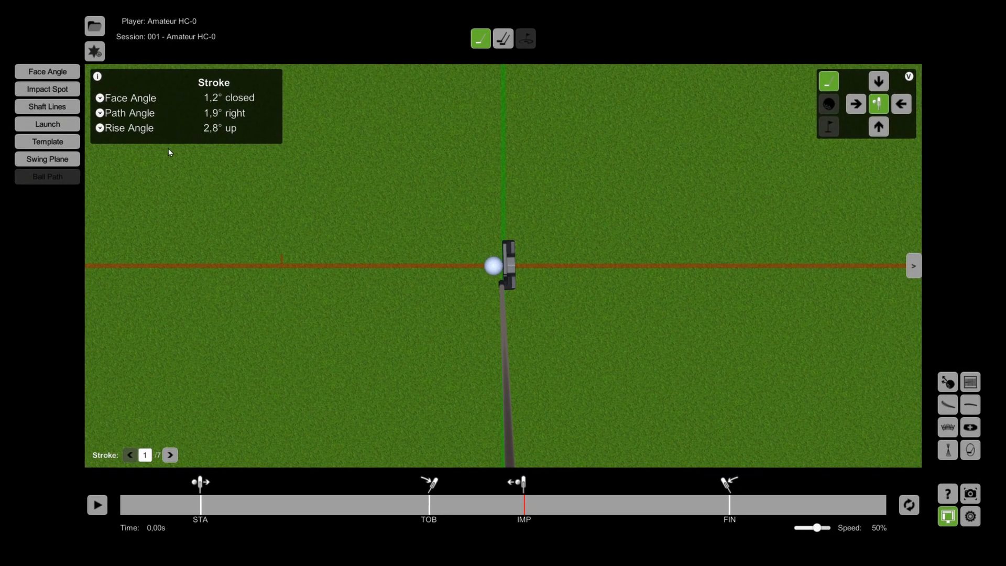
Switch the first readout to Face To Path and advance to stroke 6 of 7
click(101, 98)
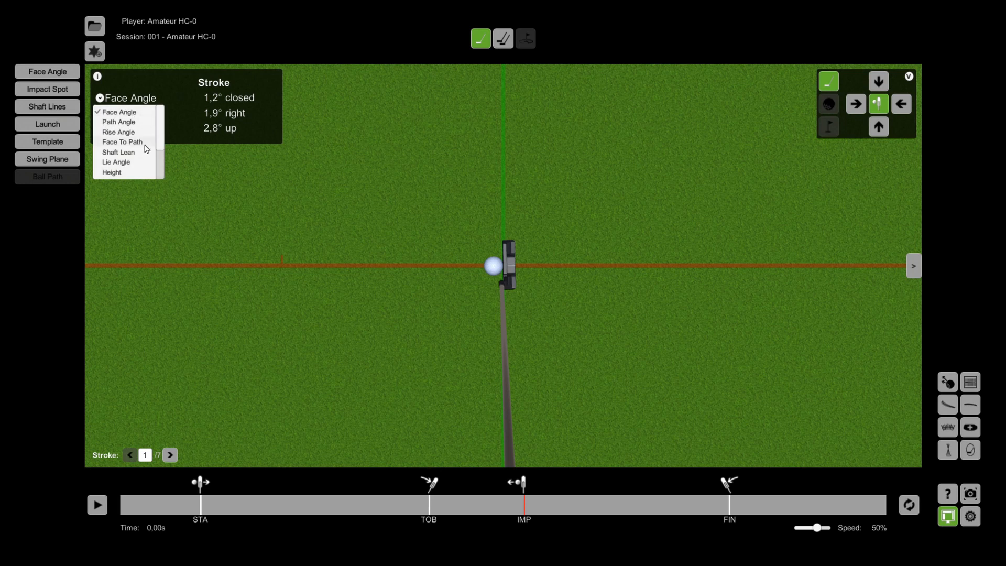
click(122, 141)
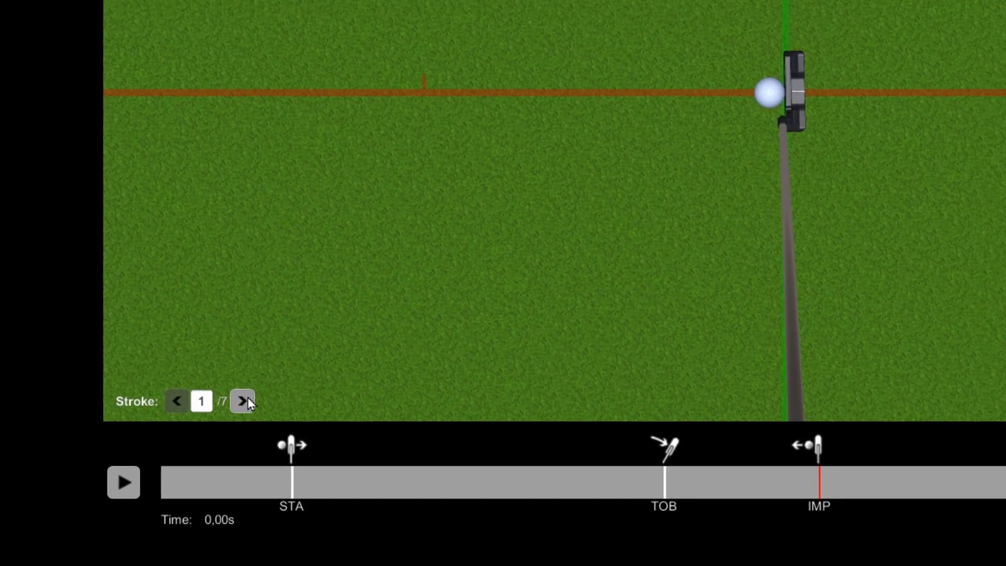
click(242, 400)
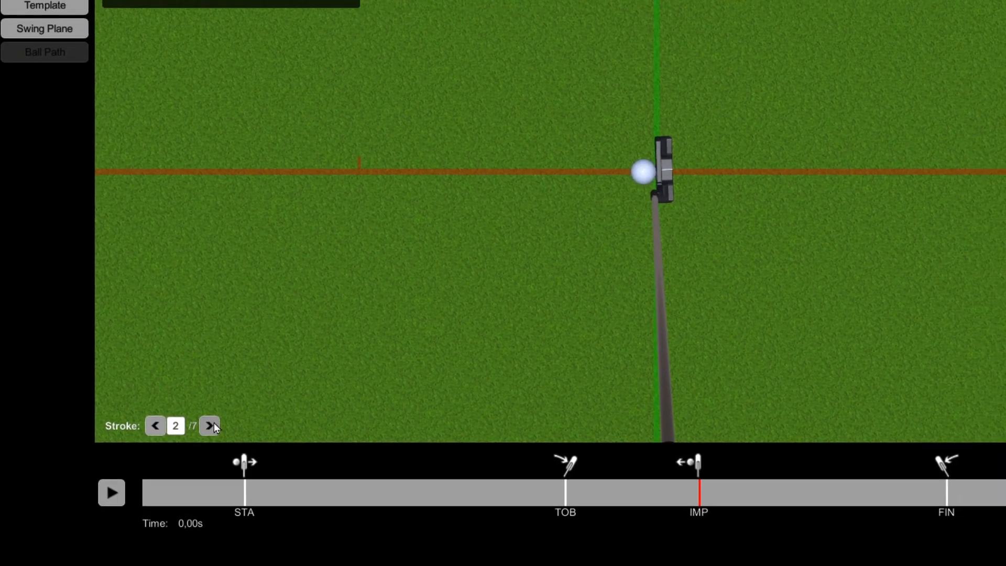
click(209, 426)
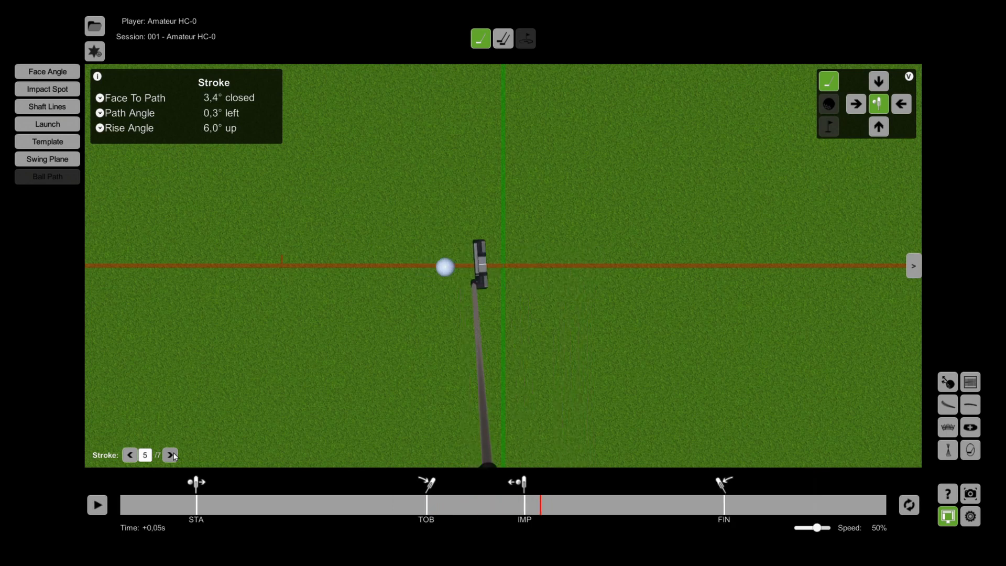
click(169, 455)
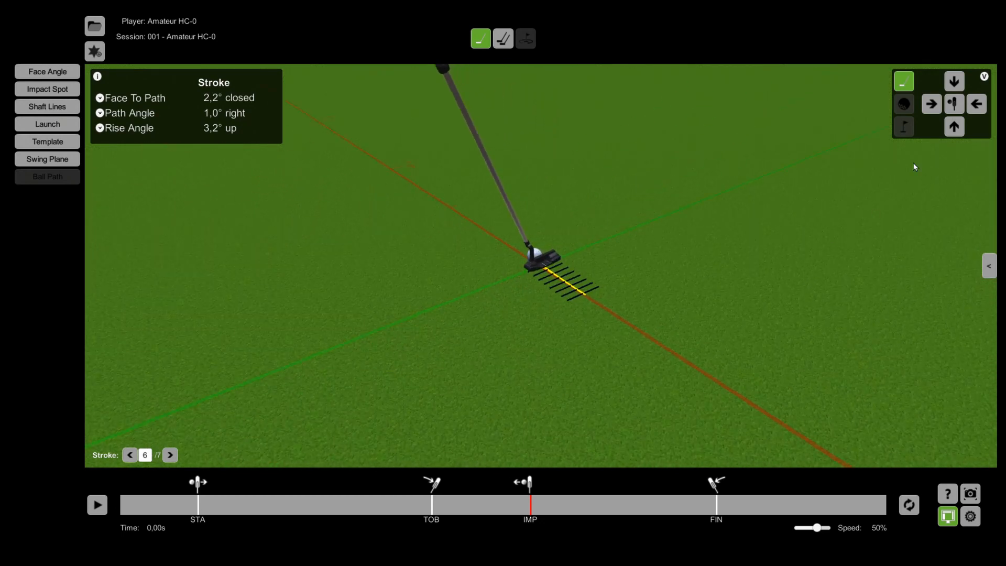
mouse_move(929, 147)
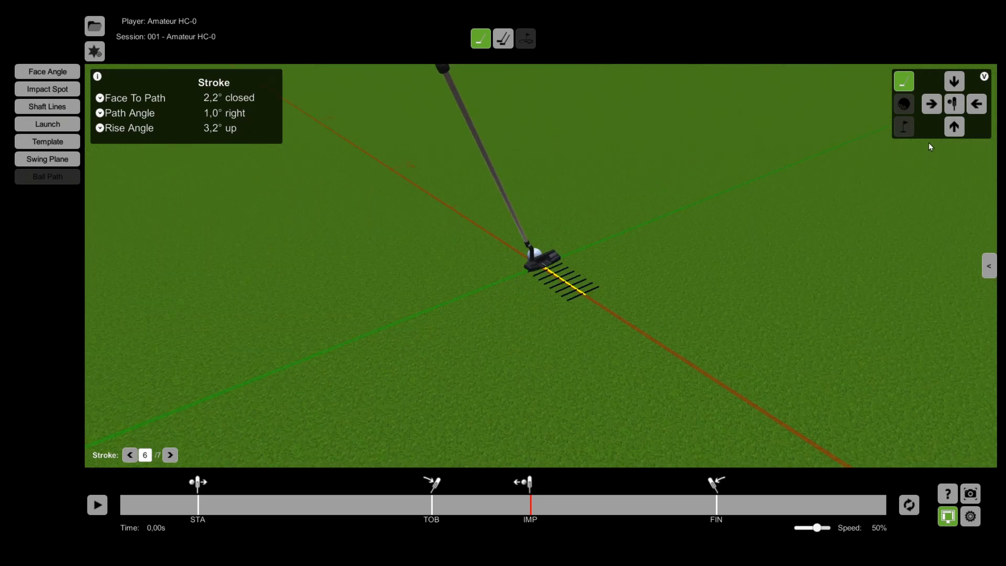
View stroke 6 from overhead and from ground level at both ends of the line
click(954, 104)
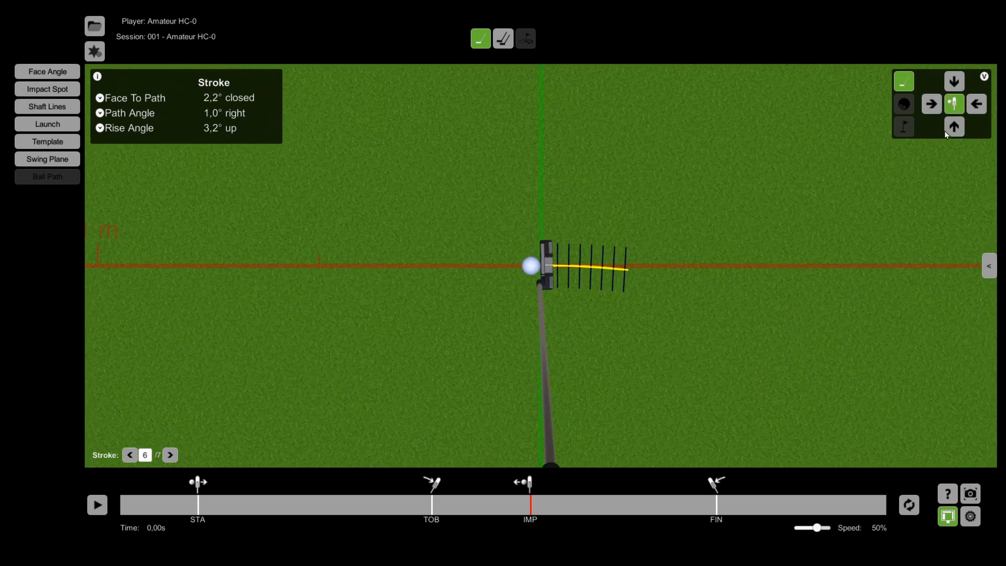
click(931, 104)
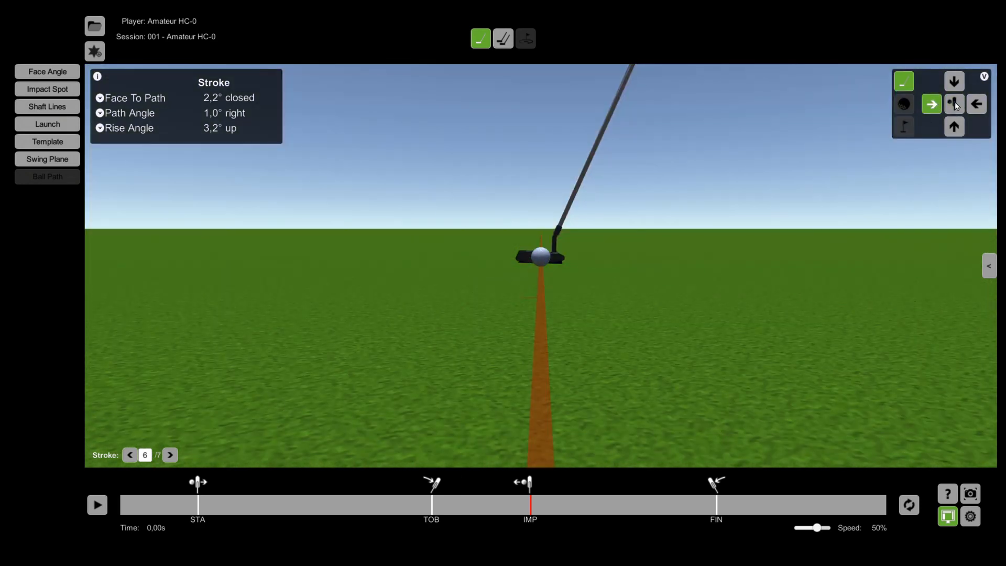
click(976, 103)
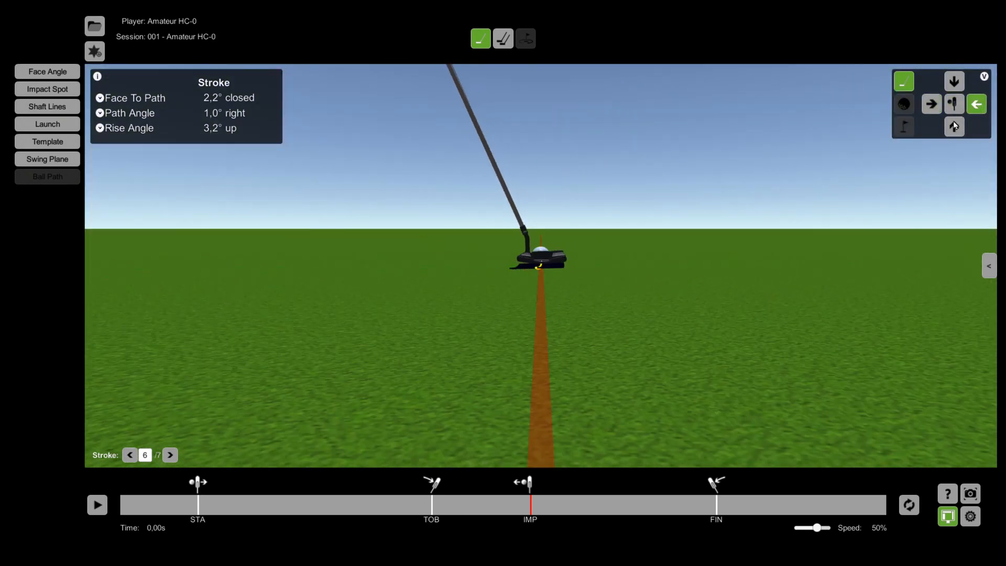
click(954, 103)
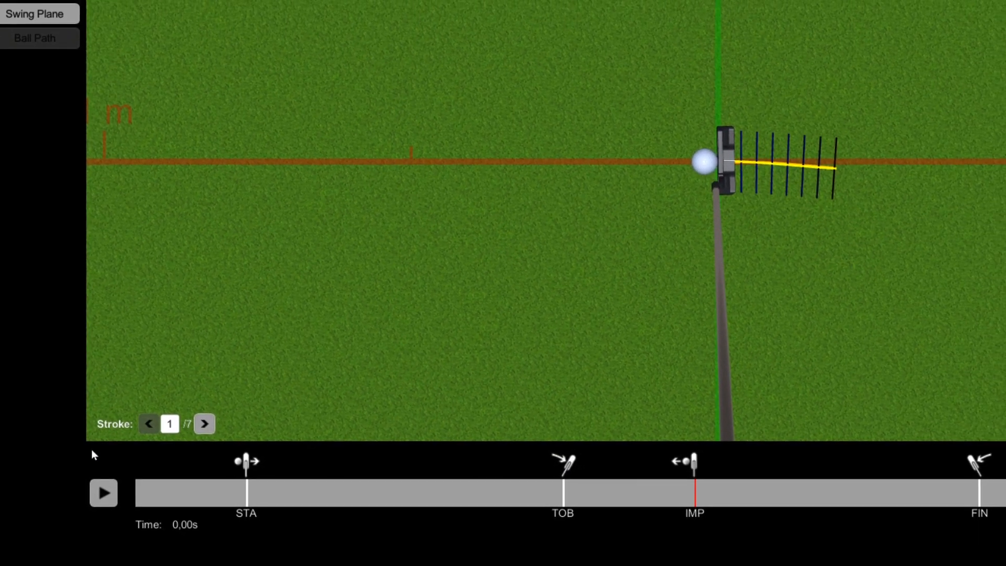
Play stroke 1 at 25% speed, jump along the timeline and drag back toward the start
click(102, 493)
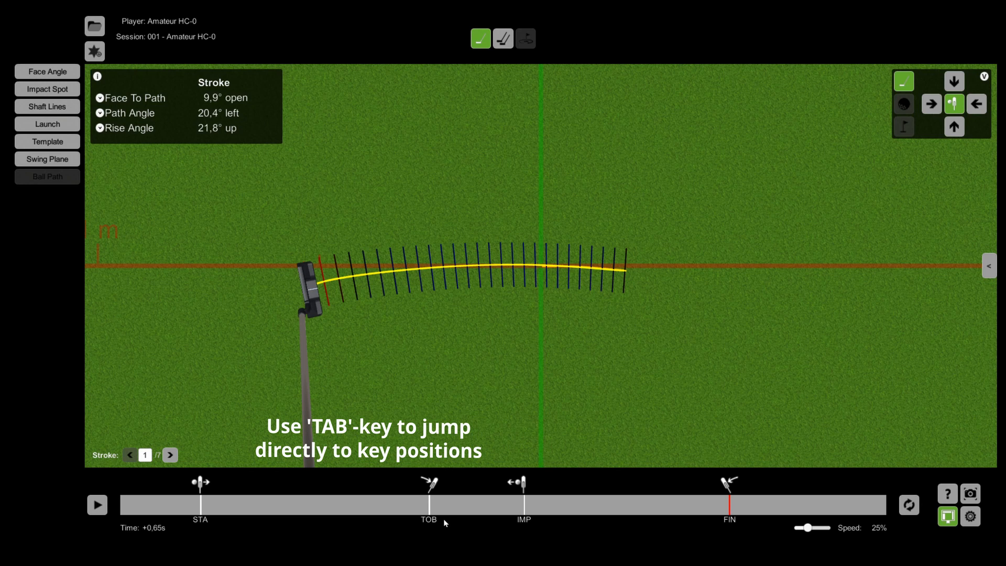
click(96, 505)
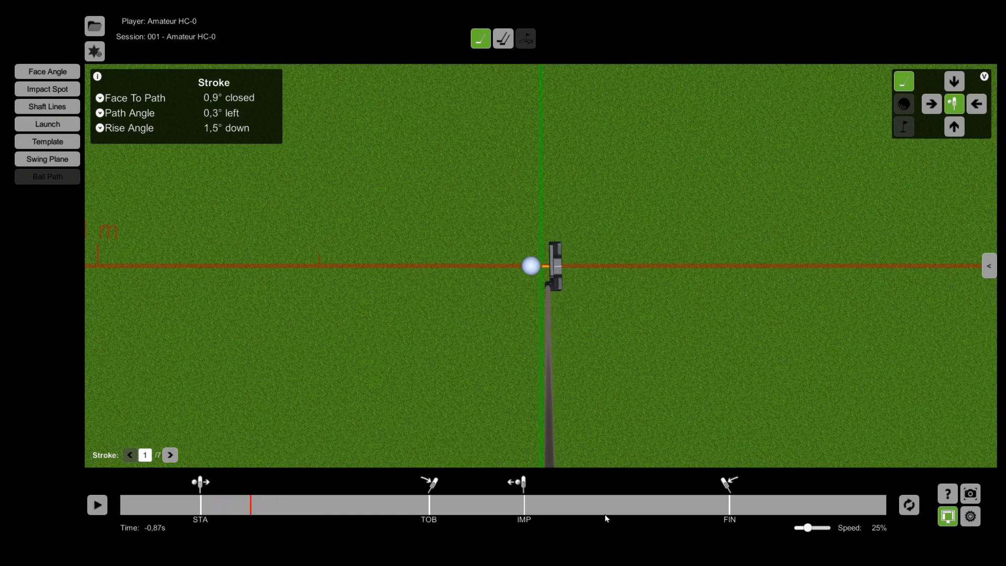
drag(814, 527, 820, 527)
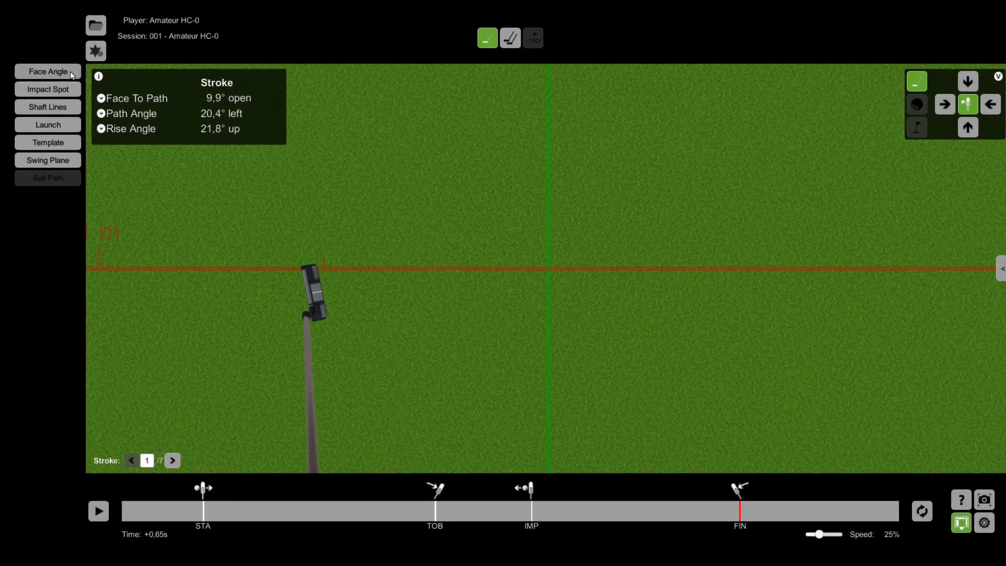
Show the face lines, shaft lines and launch overlay with horizontal launch direction
click(47, 71)
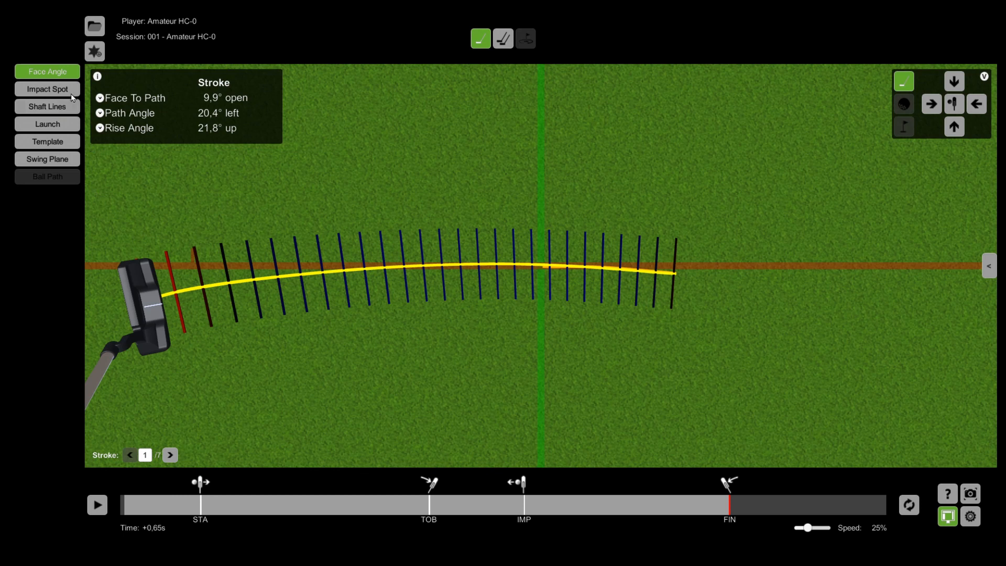
click(48, 89)
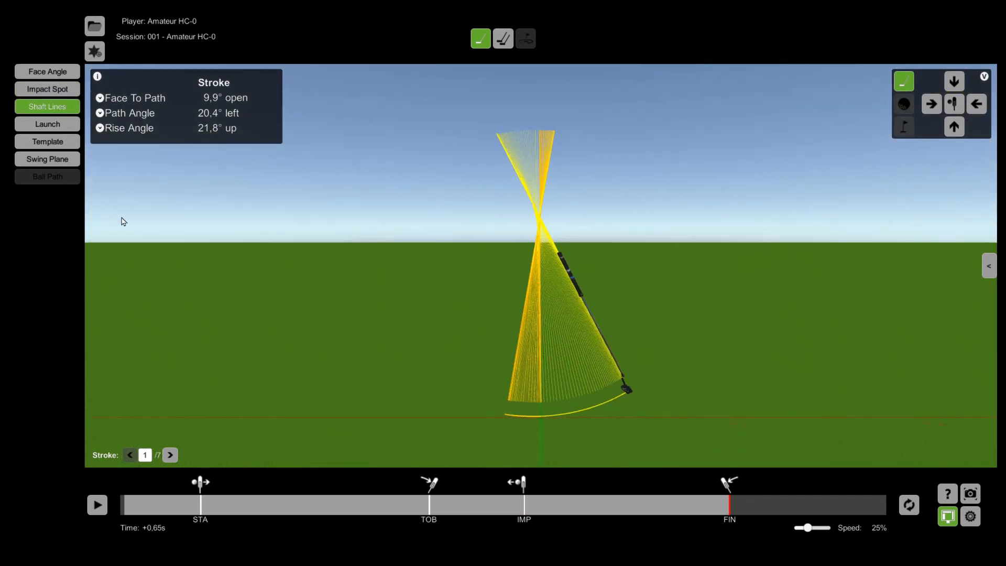
click(47, 124)
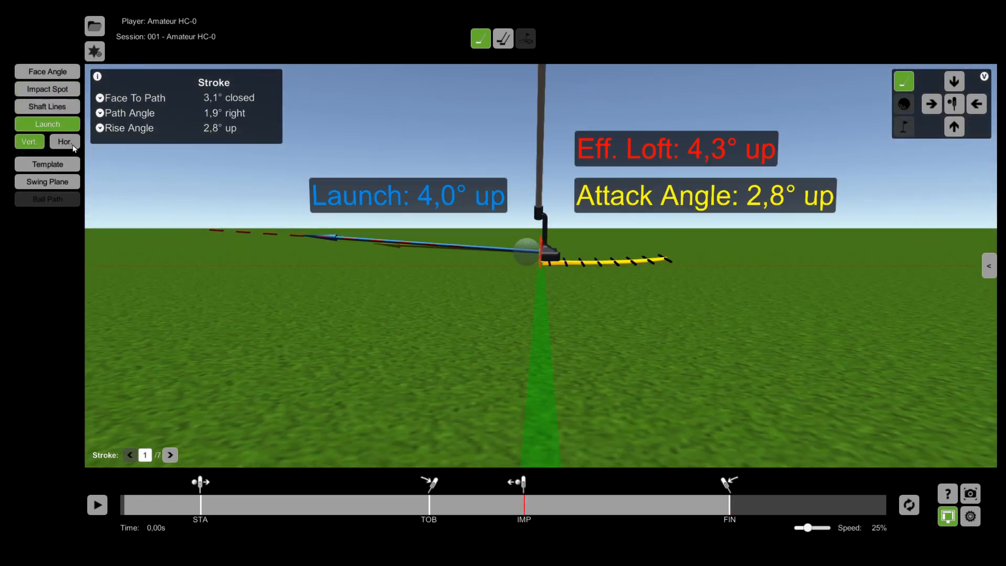
click(64, 141)
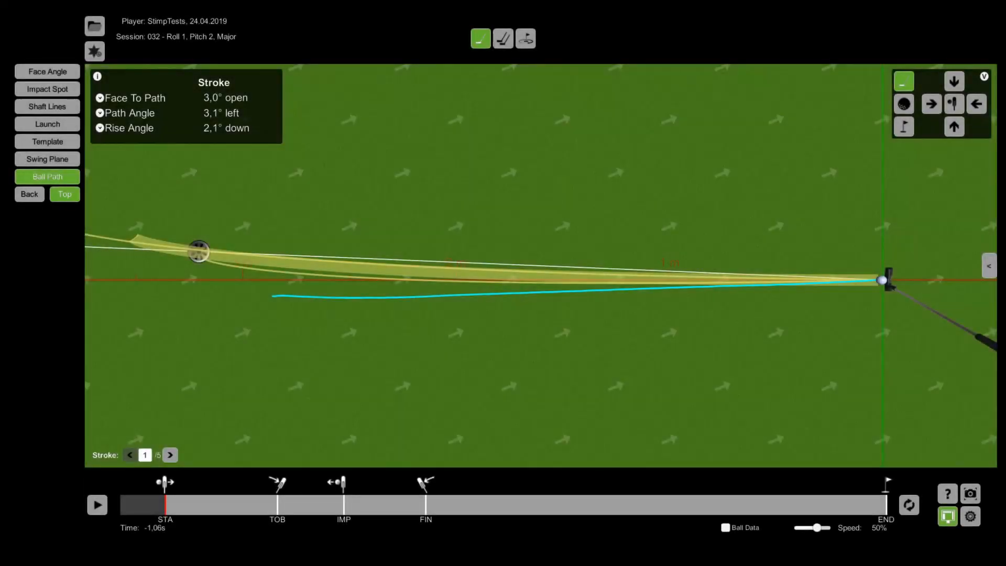
Load the European Tour player's nine-stroke session from the file list
click(97, 504)
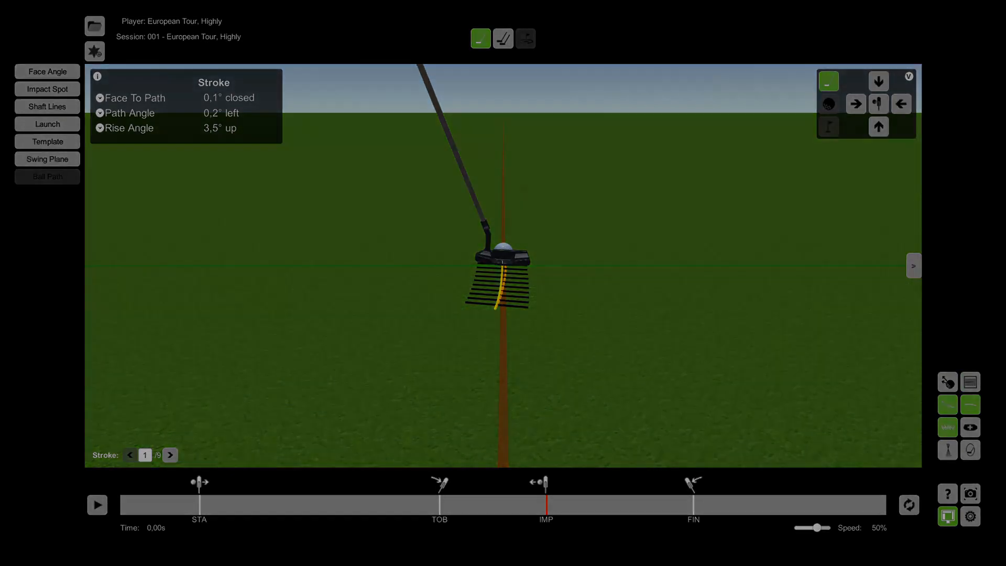
click(46, 71)
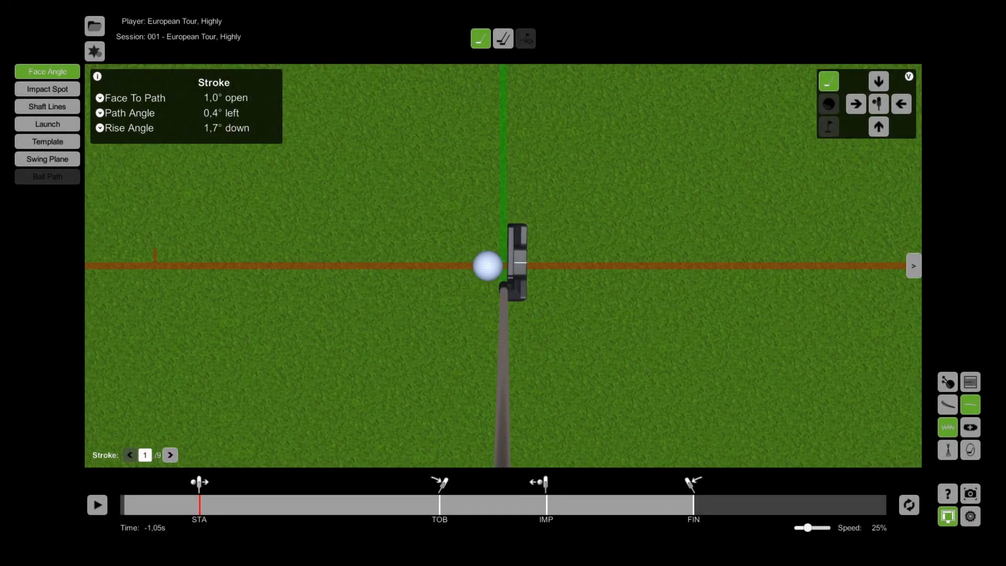
mouse_move(501, 59)
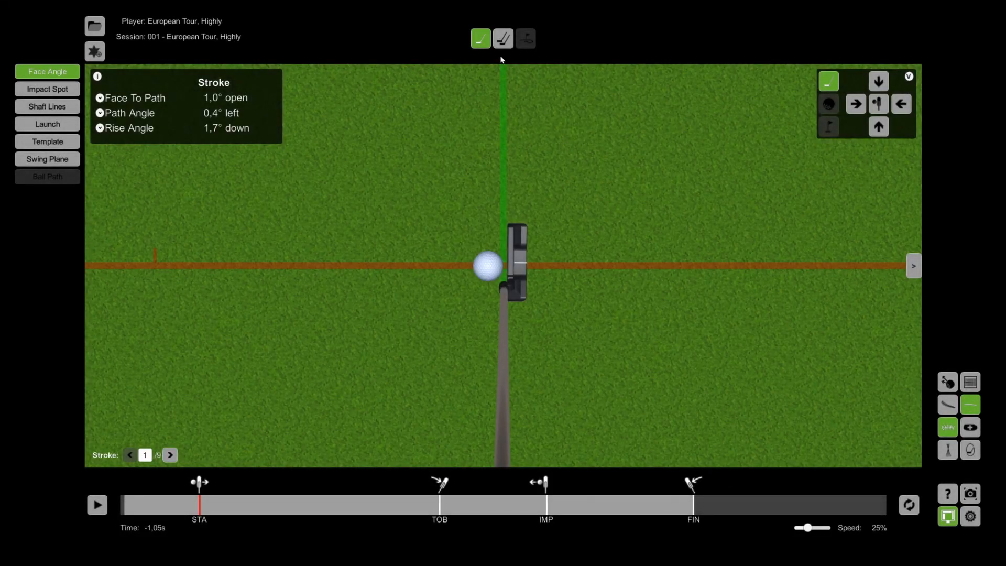
Enter Compare mode with the Amateur HC-15 stroke in split-screen layout
click(503, 38)
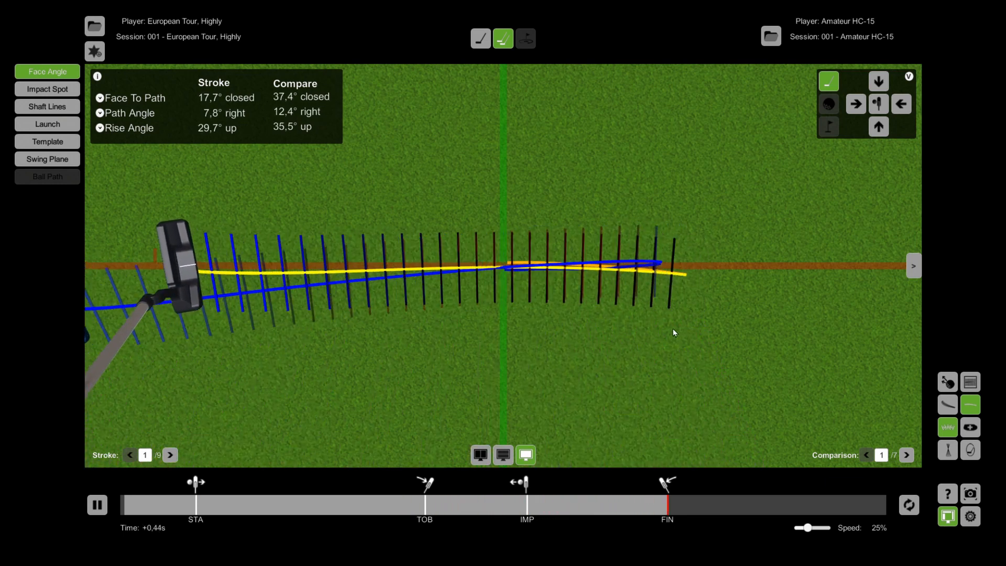
click(503, 455)
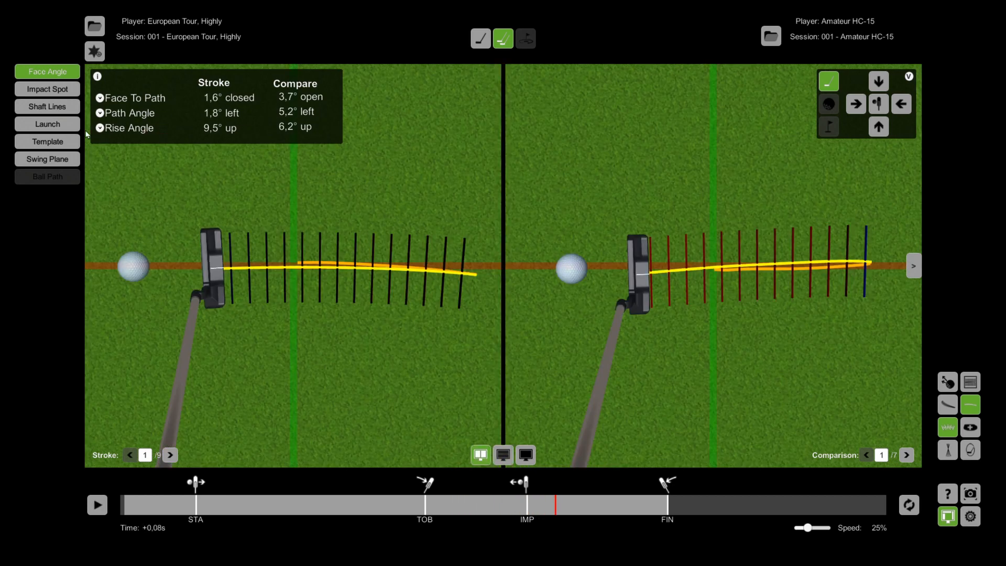
click(48, 89)
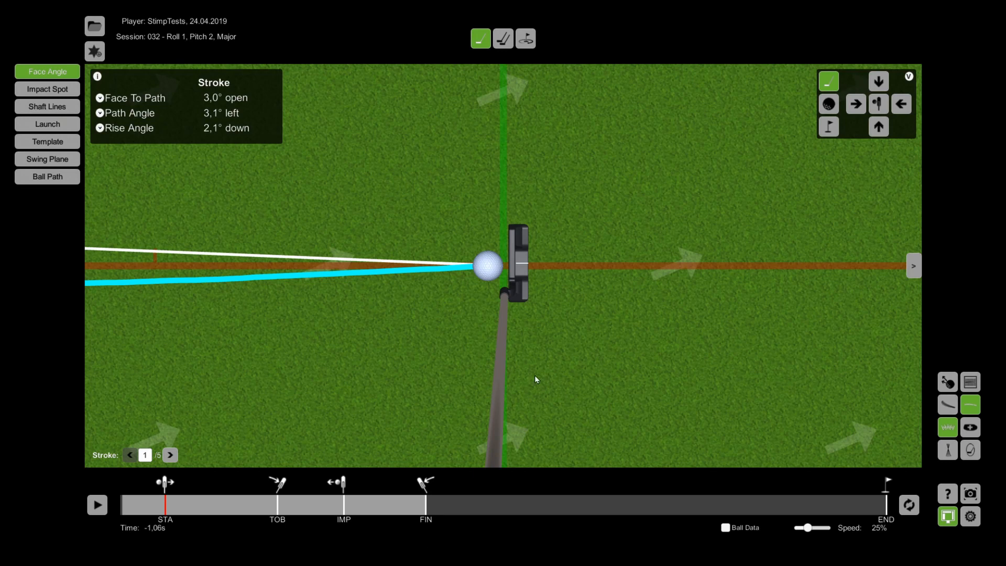
Play back the StimpTests putt and hover the Shotpattern Mode button
click(97, 505)
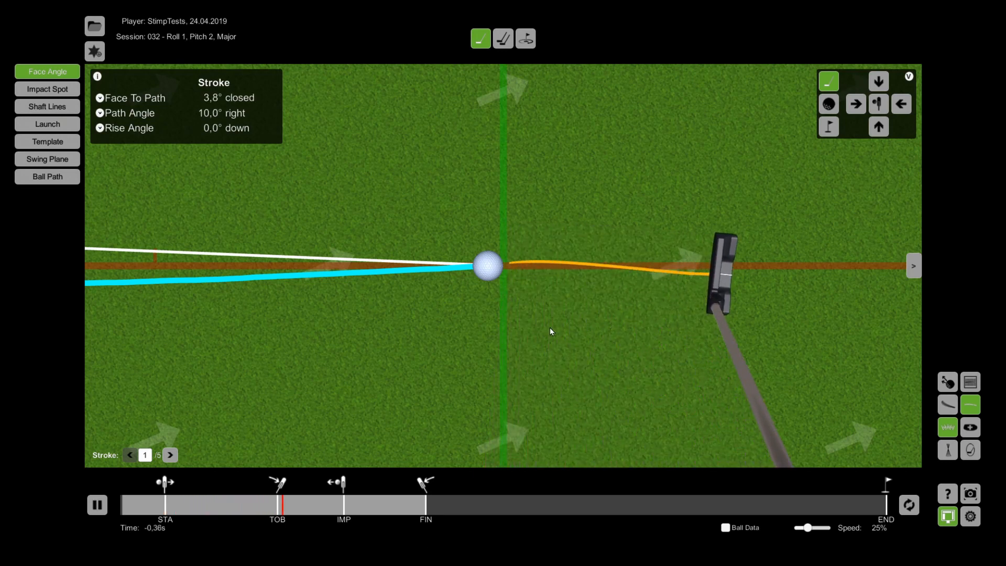
click(525, 39)
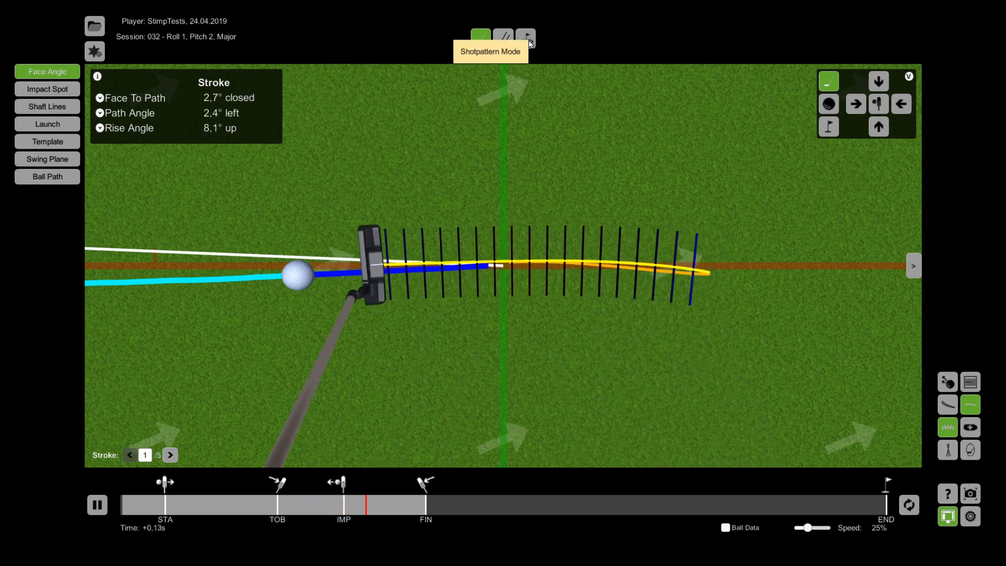